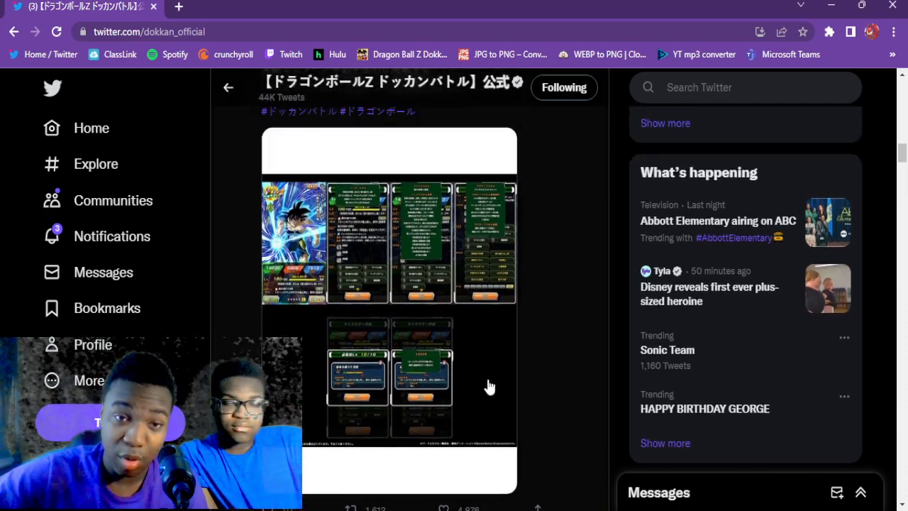
- Open the Dokkan Battle tweet's Bardock card image in the photo viewer
click(388, 243)
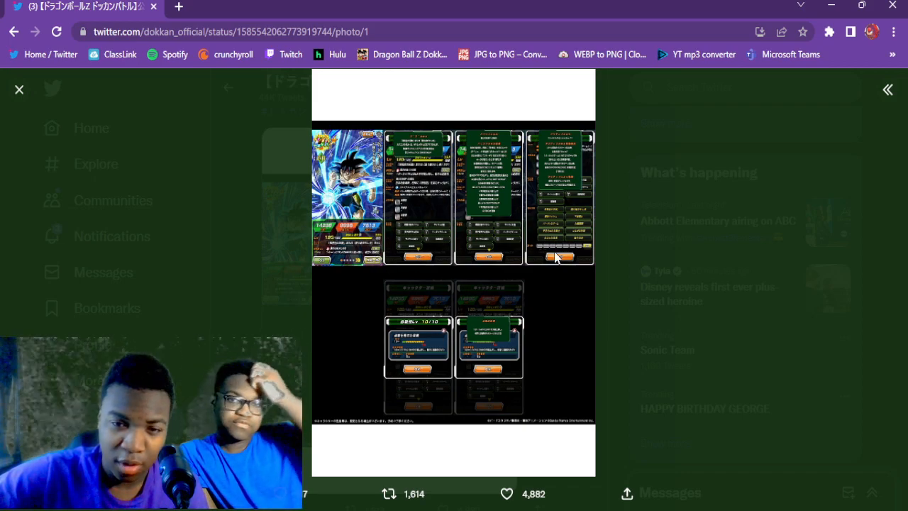
mouse_move(483, 302)
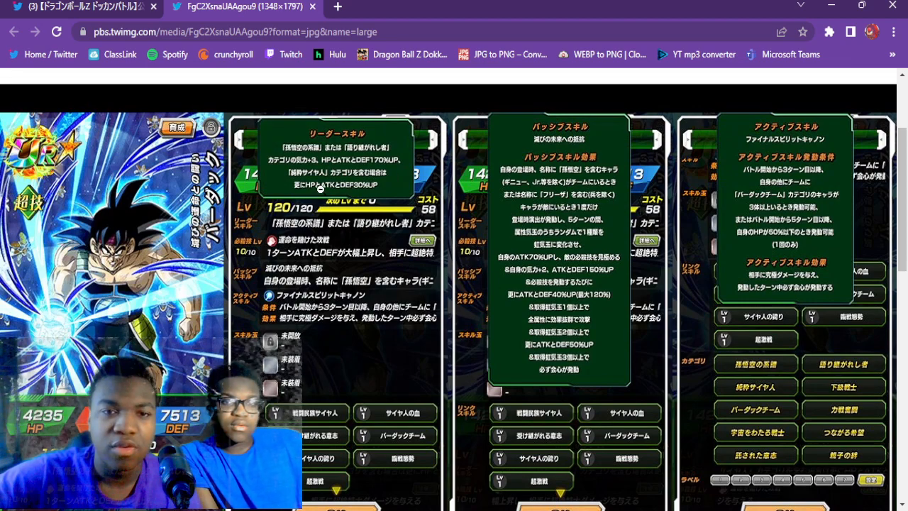
- Scroll through the full-resolution Bardock card image to read its skill details
scroll(down, 3)
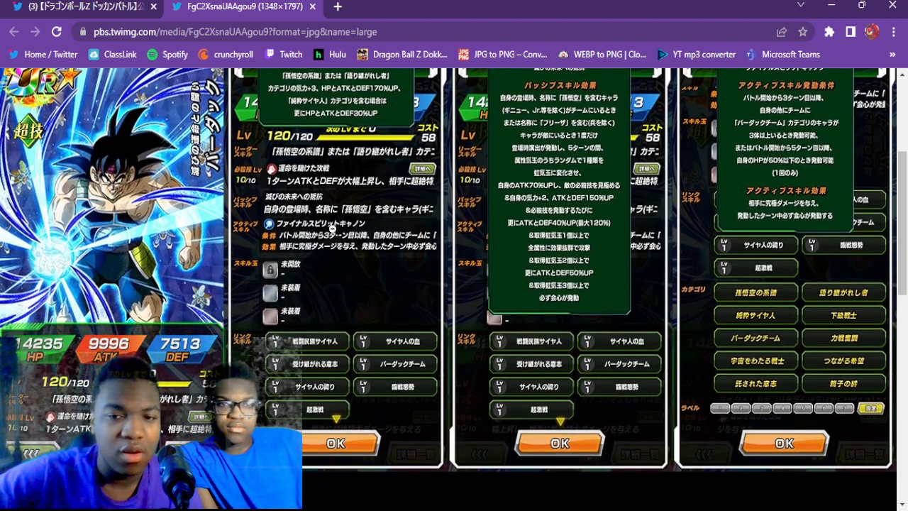
scroll(down, 3)
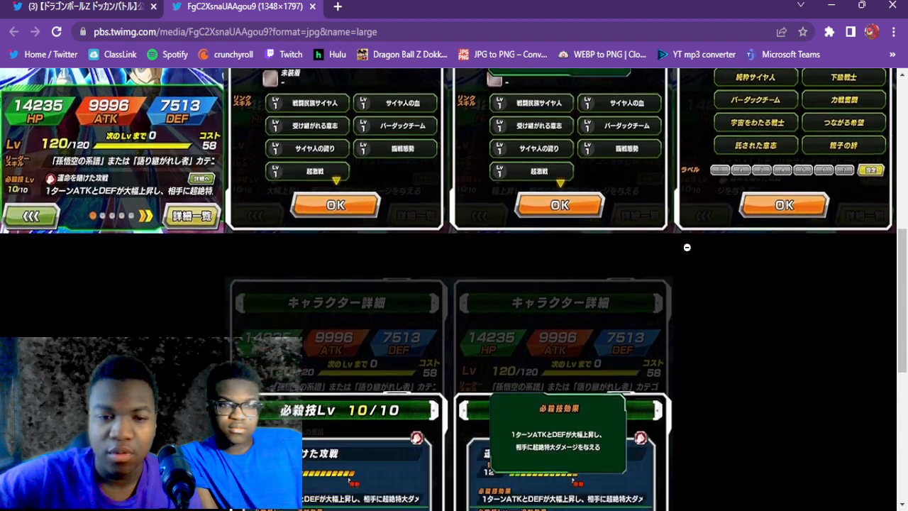
scroll(up, 3)
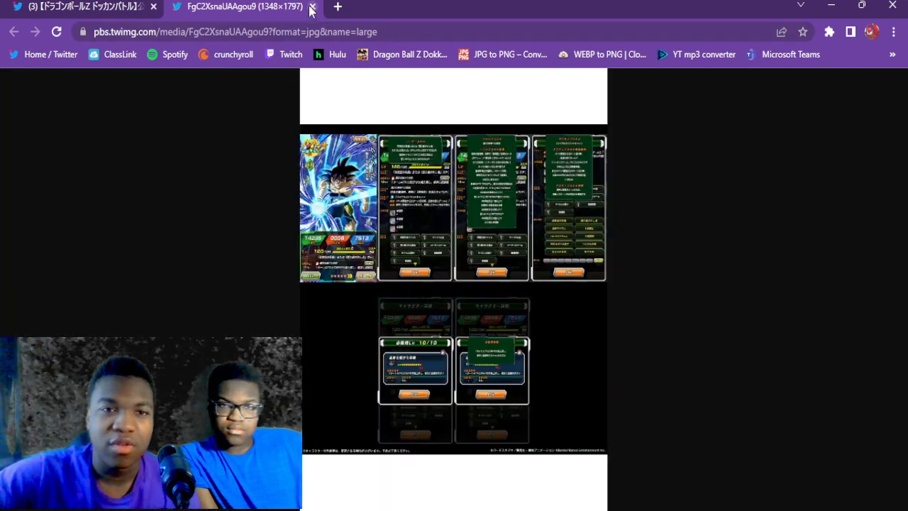
- Close the image tab and photo viewer, then scroll to the 1:17 super attack video
click(312, 6)
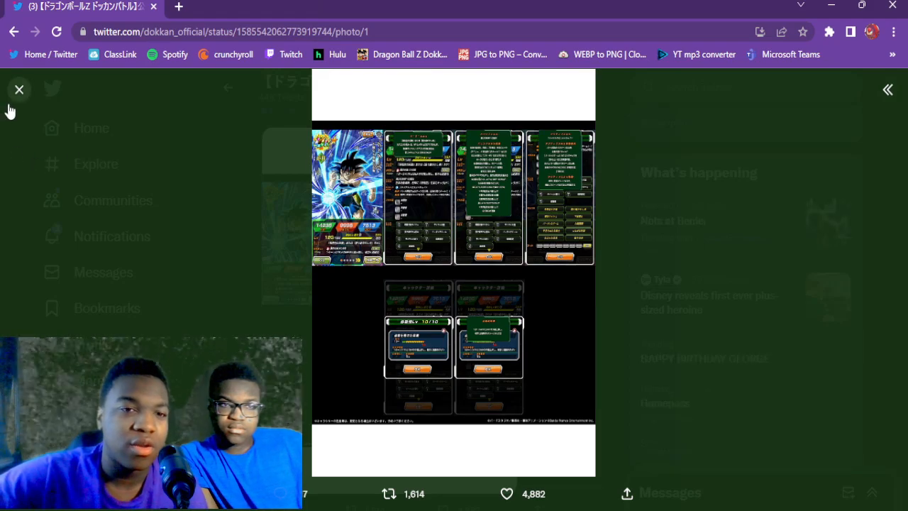
click(19, 89)
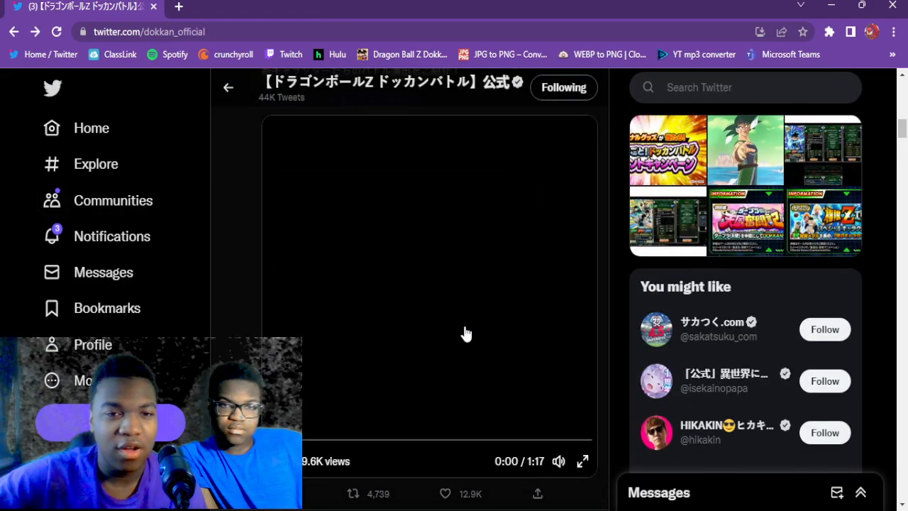
scroll(down, 3)
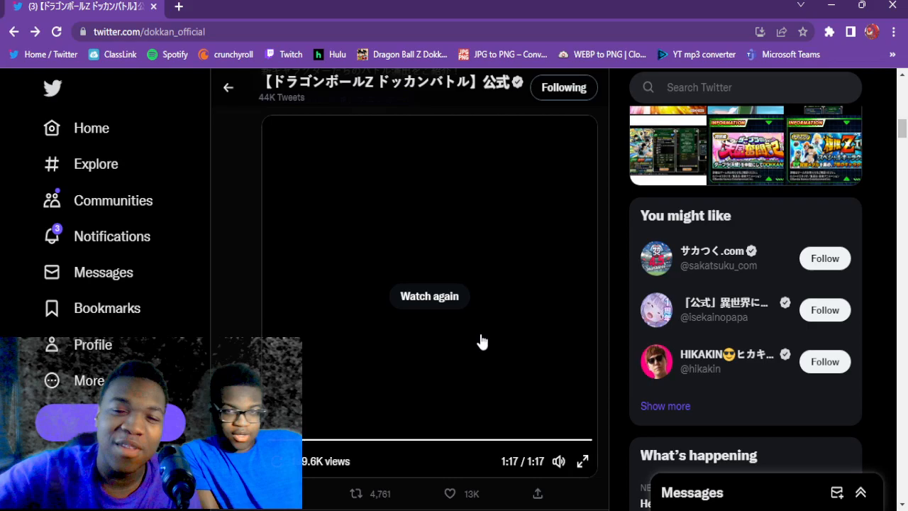
- View the Saiyan team card image full-screen, then return to the profile feed
scroll(down, 3)
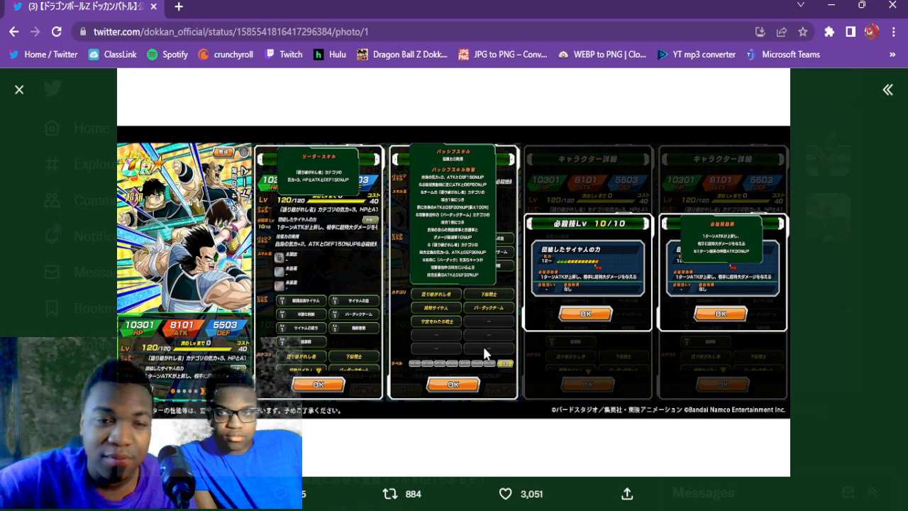
mouse_move(179, 311)
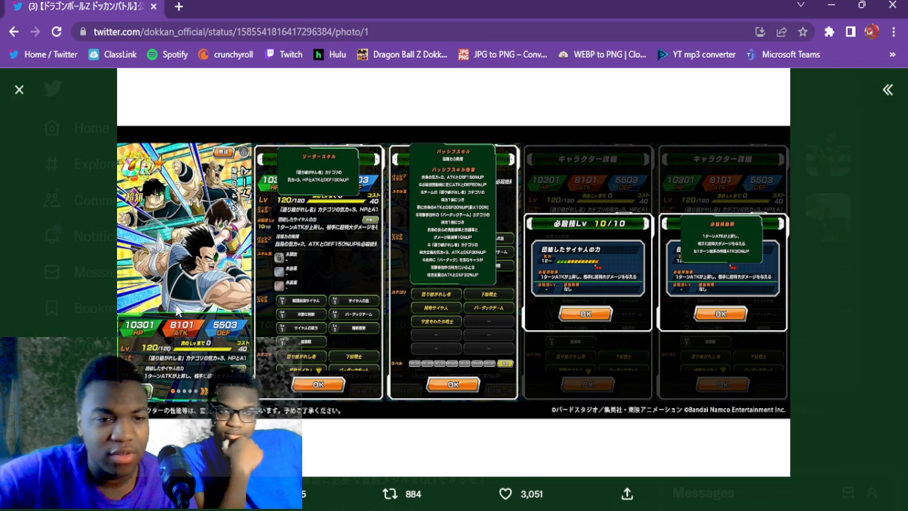
mouse_move(266, 370)
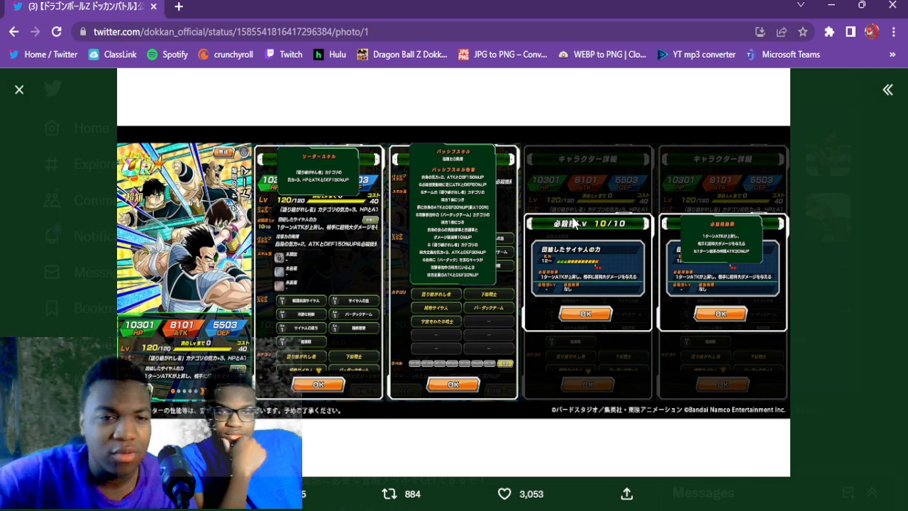
mouse_move(145, 110)
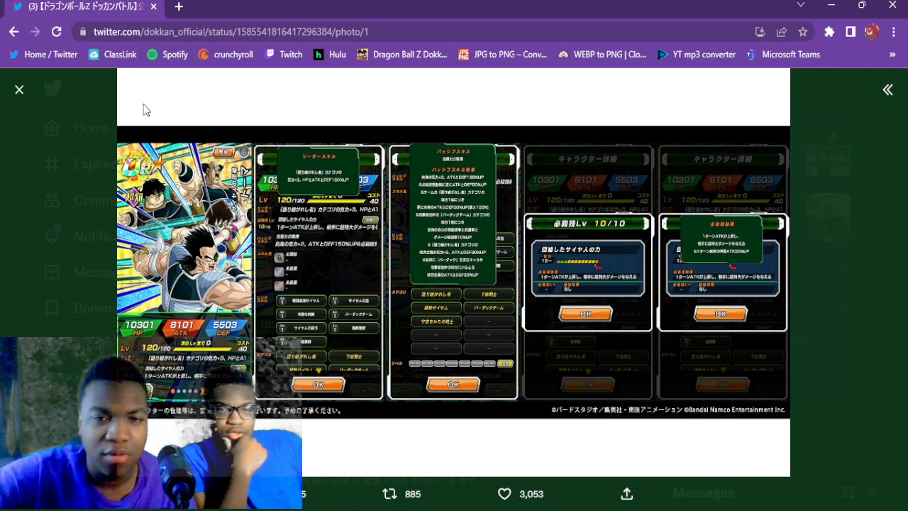
mouse_move(4, 140)
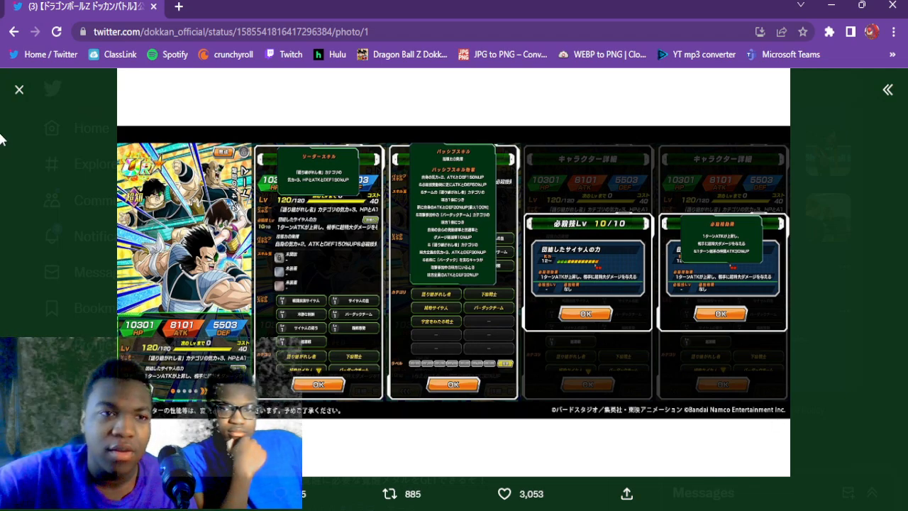
click(19, 90)
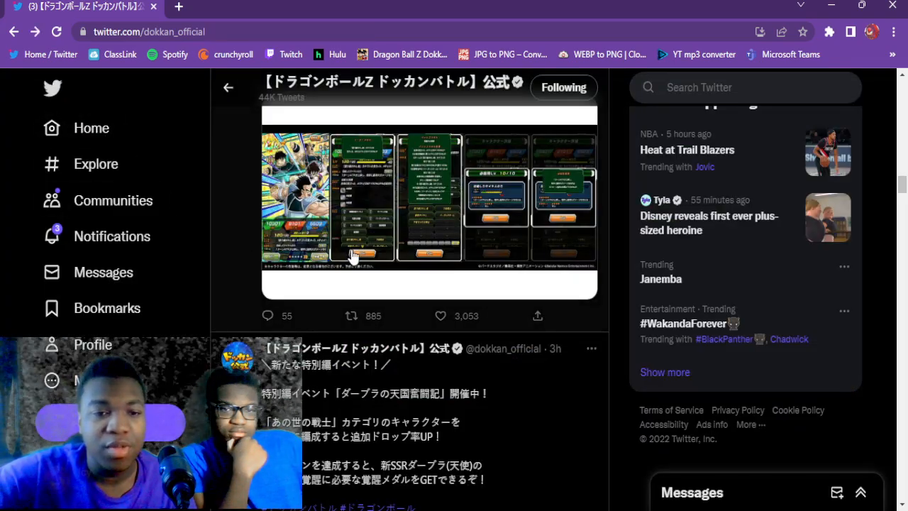